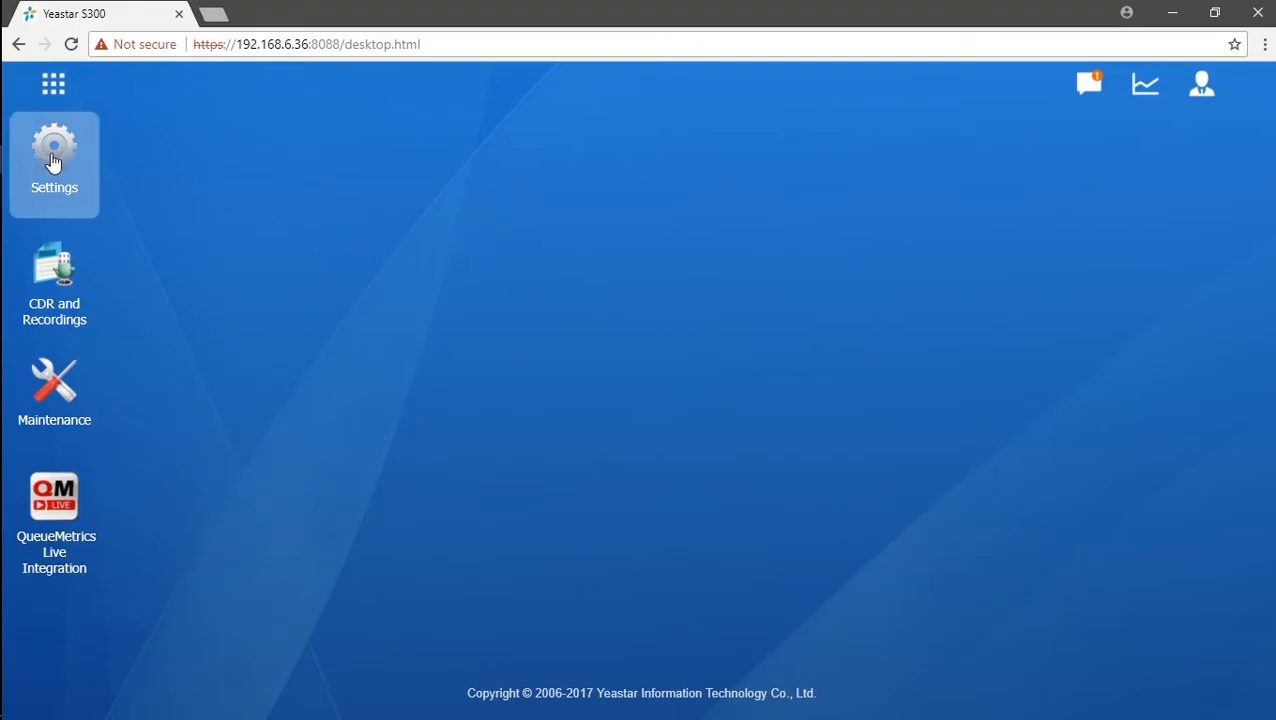
Open Settings from the desktop to reach PBX Call Control > Inbound Routes
{"action": "left_click", "coordinate": [53, 150]}
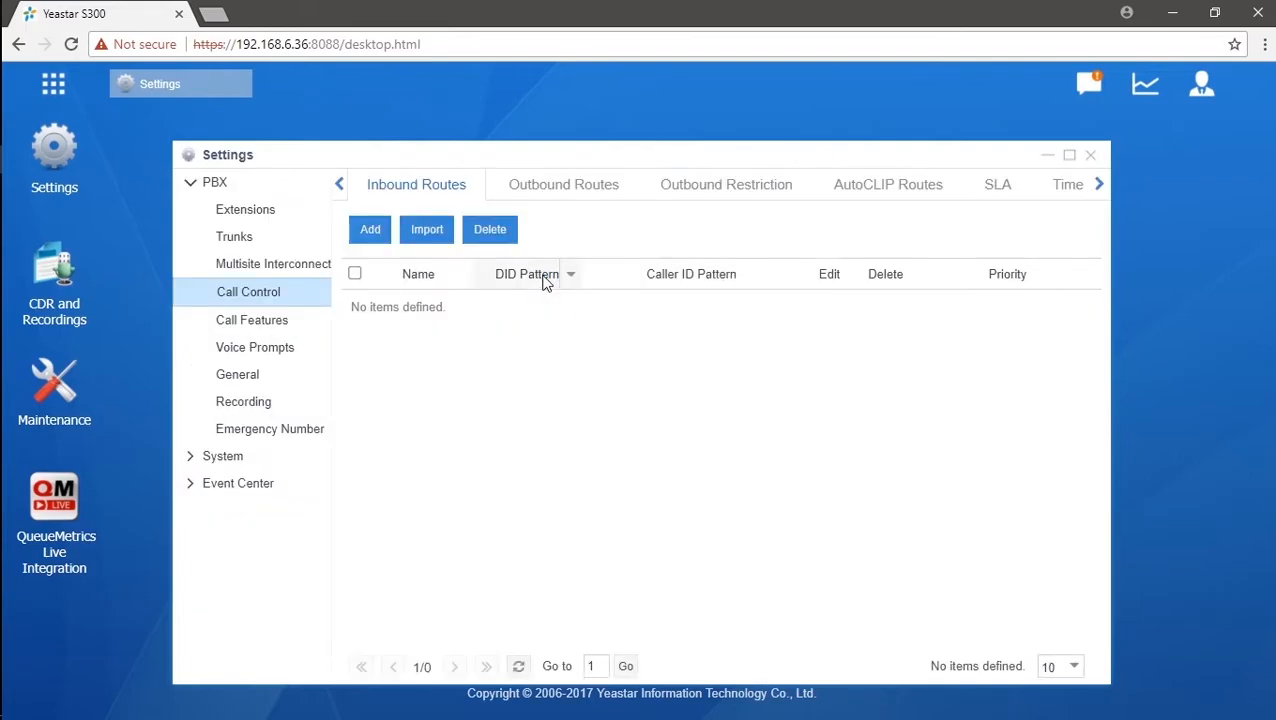
{"action": "mouse_move", "coordinate": [527, 273]}
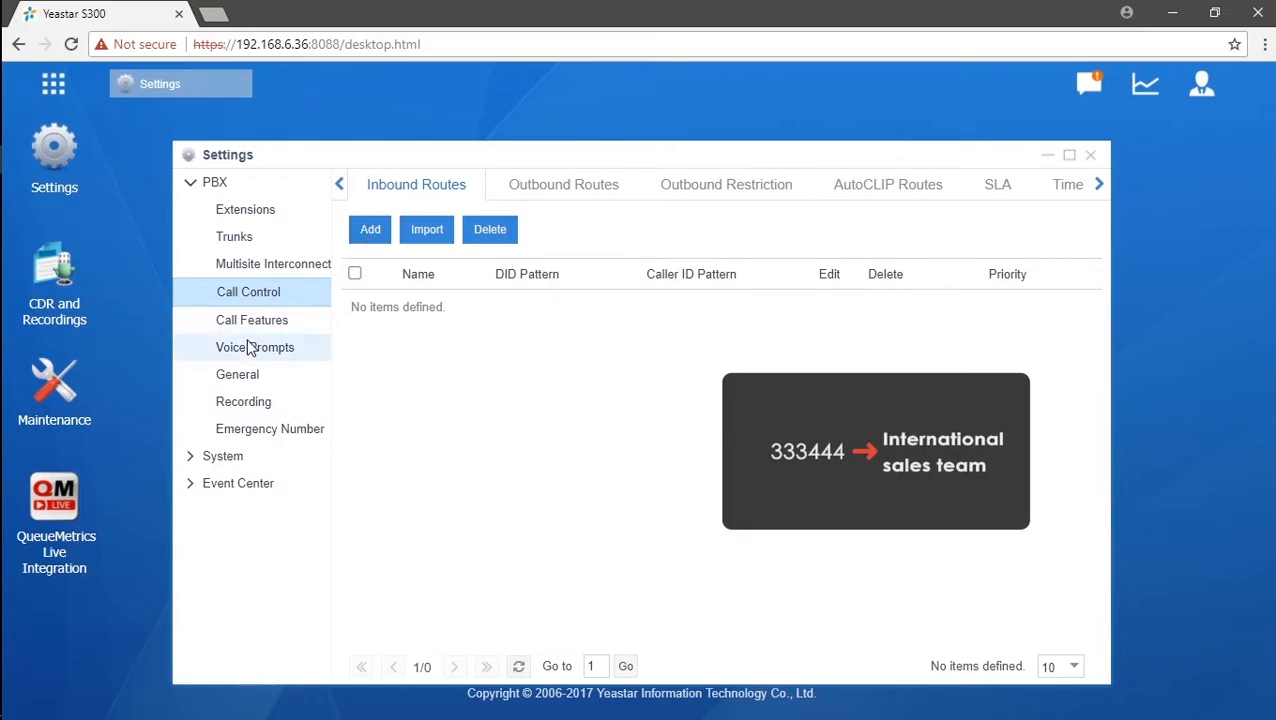
Add ring group 6200 'International' with members 1001–1004 and save it
{"action": "left_click", "coordinate": [252, 319]}
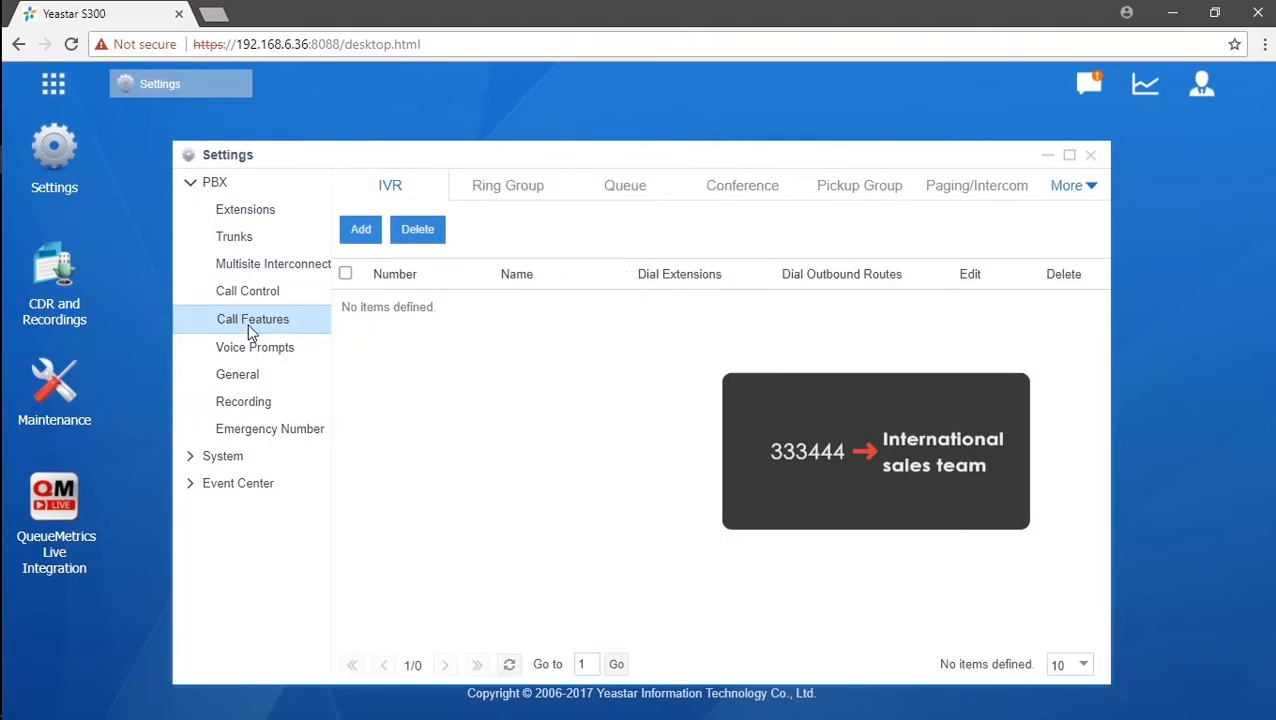
{"action": "left_click", "coordinate": [507, 185]}
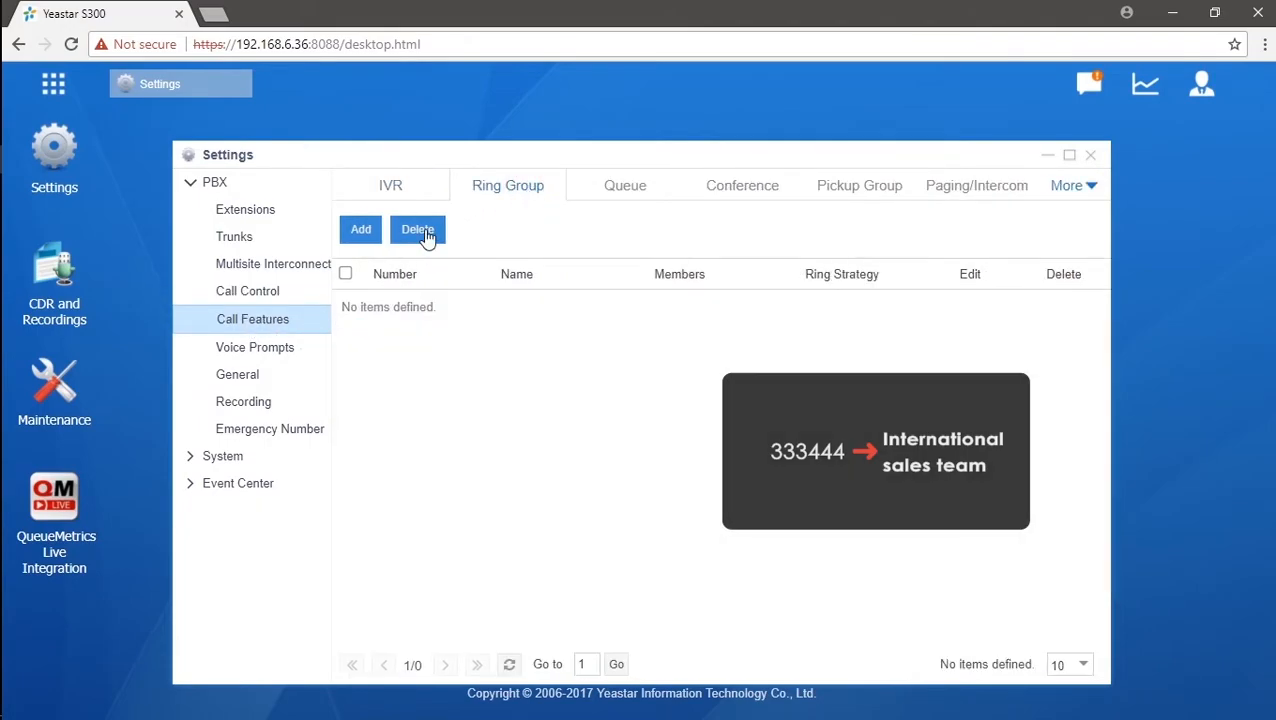
{"action": "left_click", "coordinate": [360, 229]}
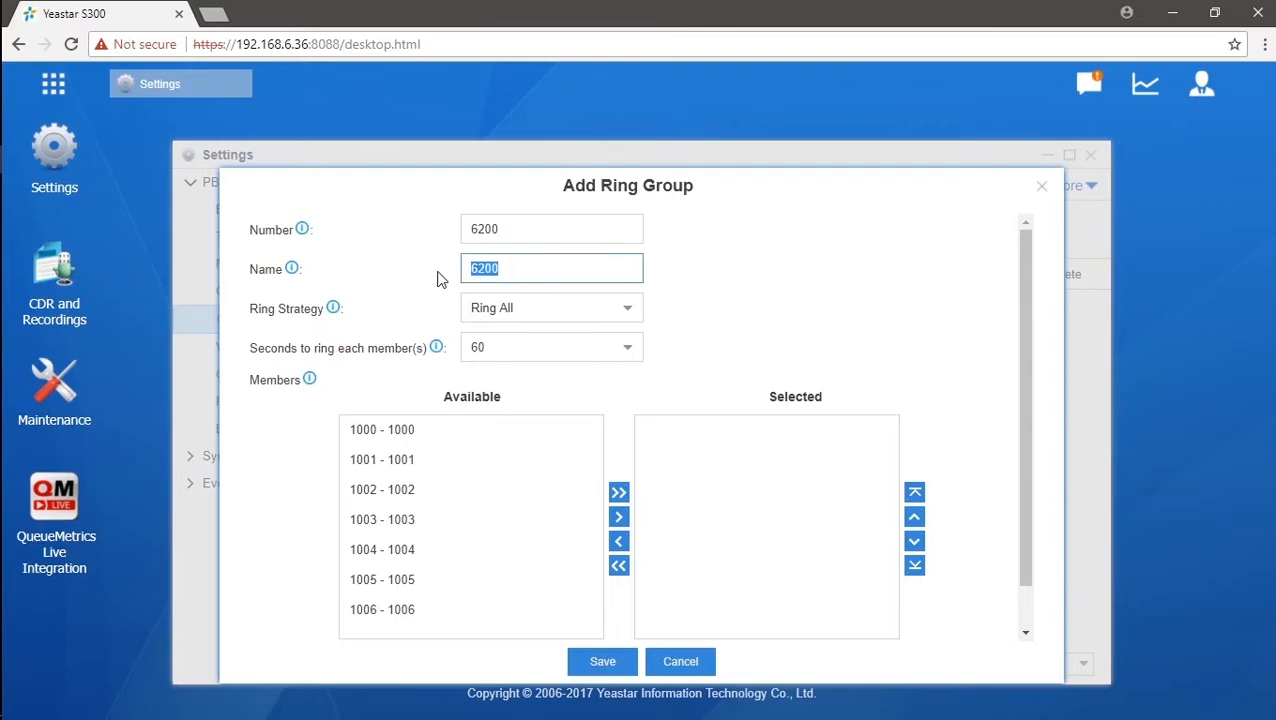
{"action": "type", "text": "International"}
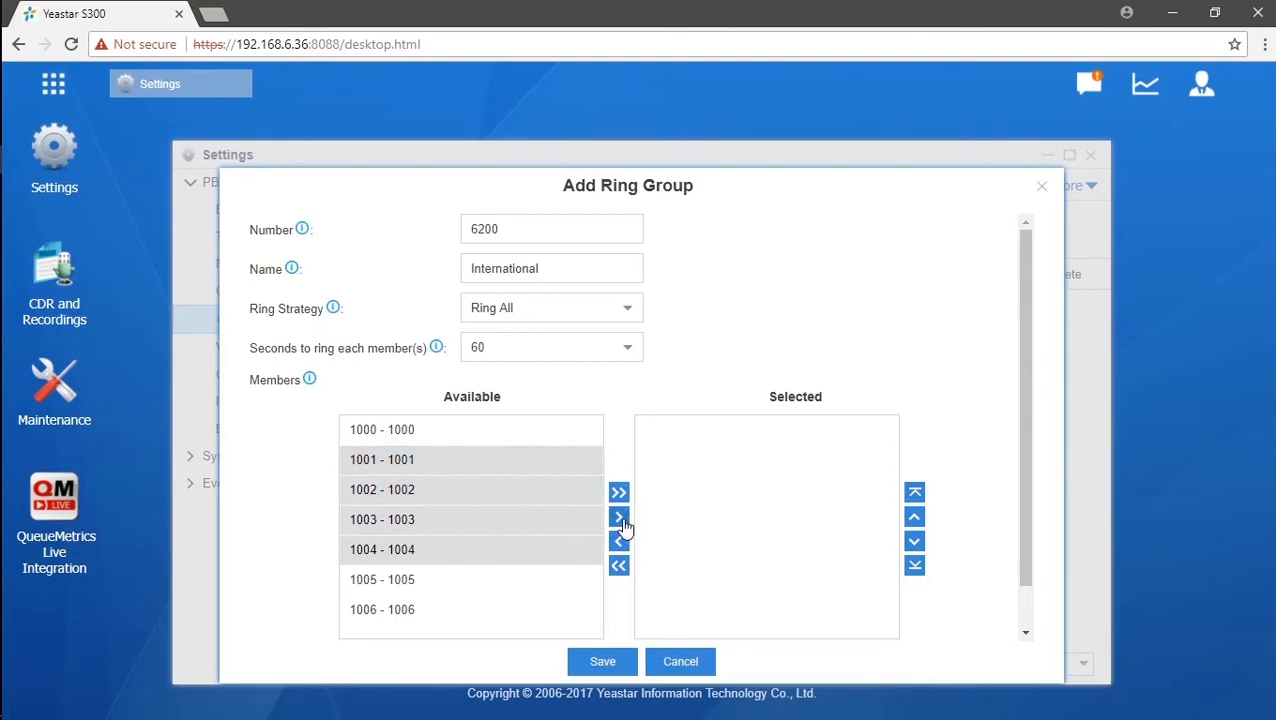
{"action": "left_click", "coordinate": [619, 517]}
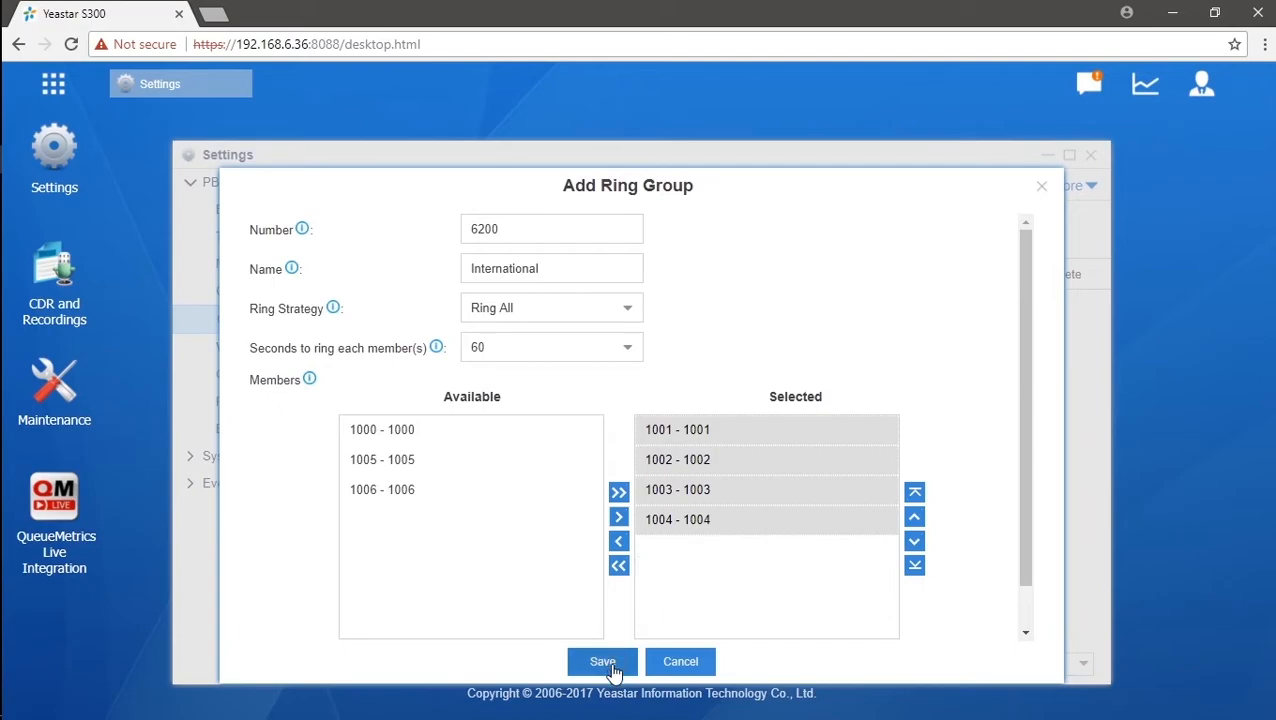
{"action": "left_click", "coordinate": [602, 661]}
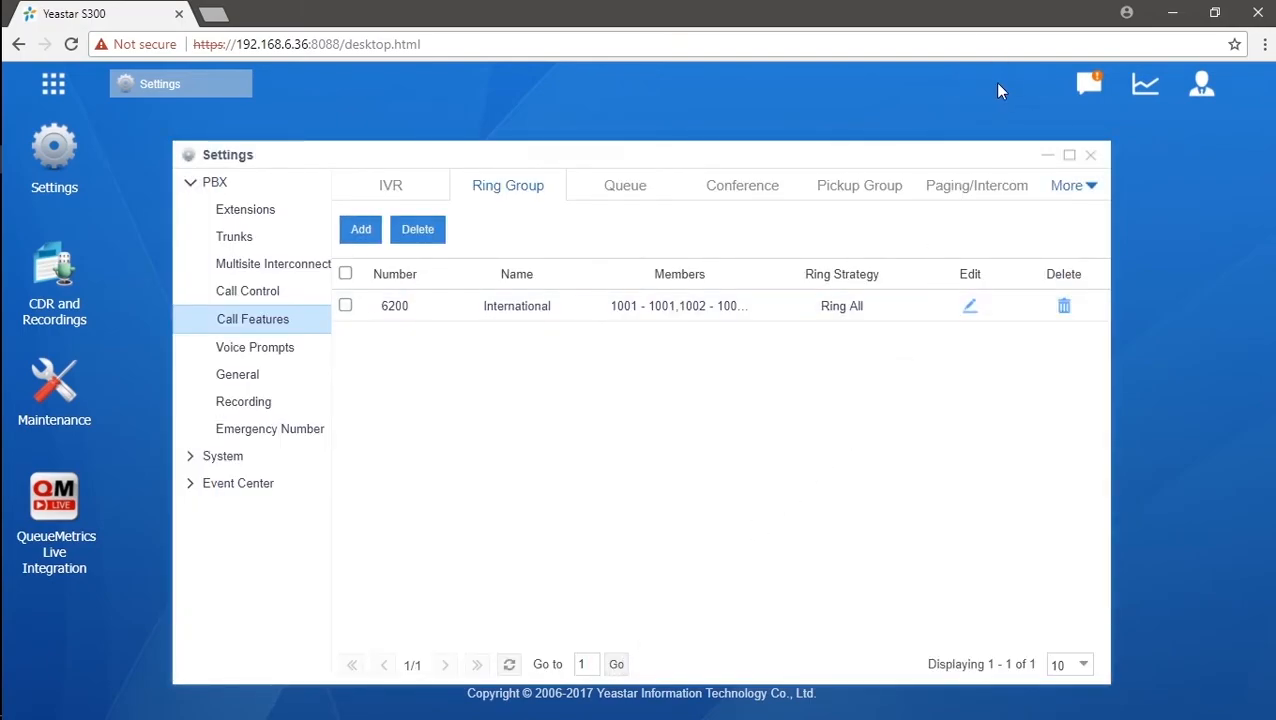
Return to the Call Control section showing the empty Inbound Routes tab
{"action": "left_click", "coordinate": [247, 291]}
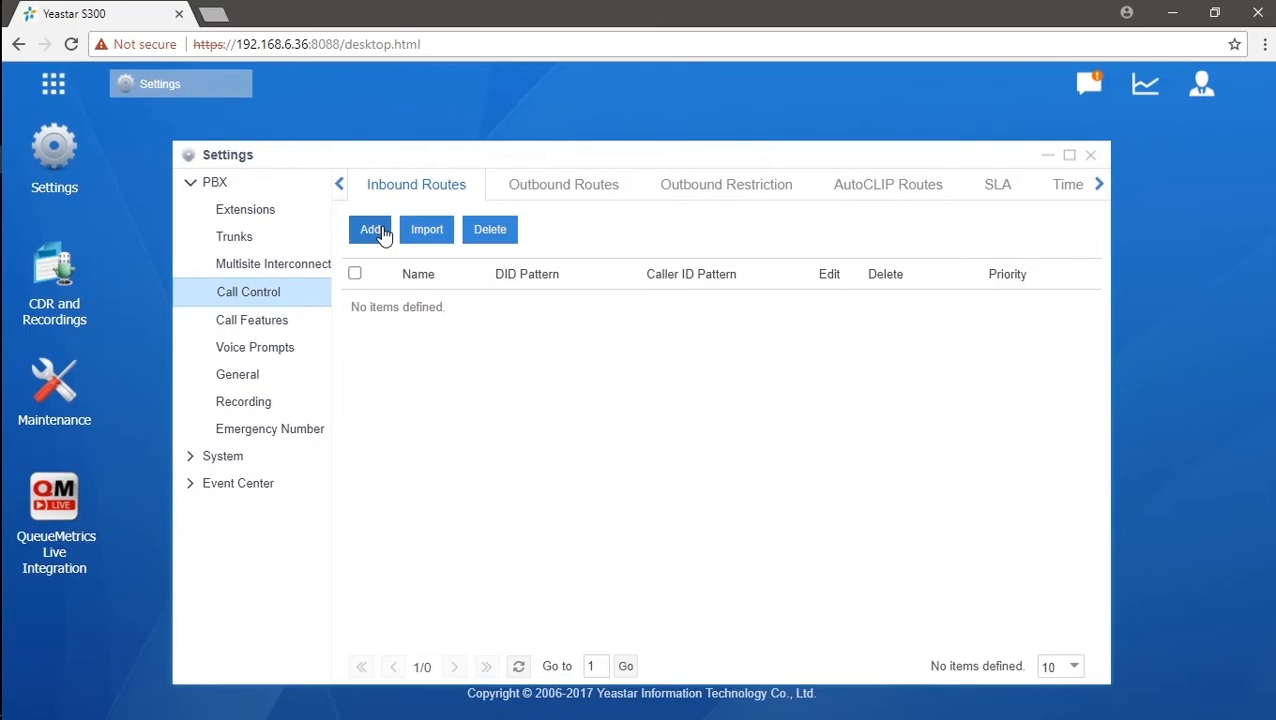
Add route International: DIGIT2 (E1) trunk, DID 333444, destination ring group International
{"action": "left_click", "coordinate": [371, 229]}
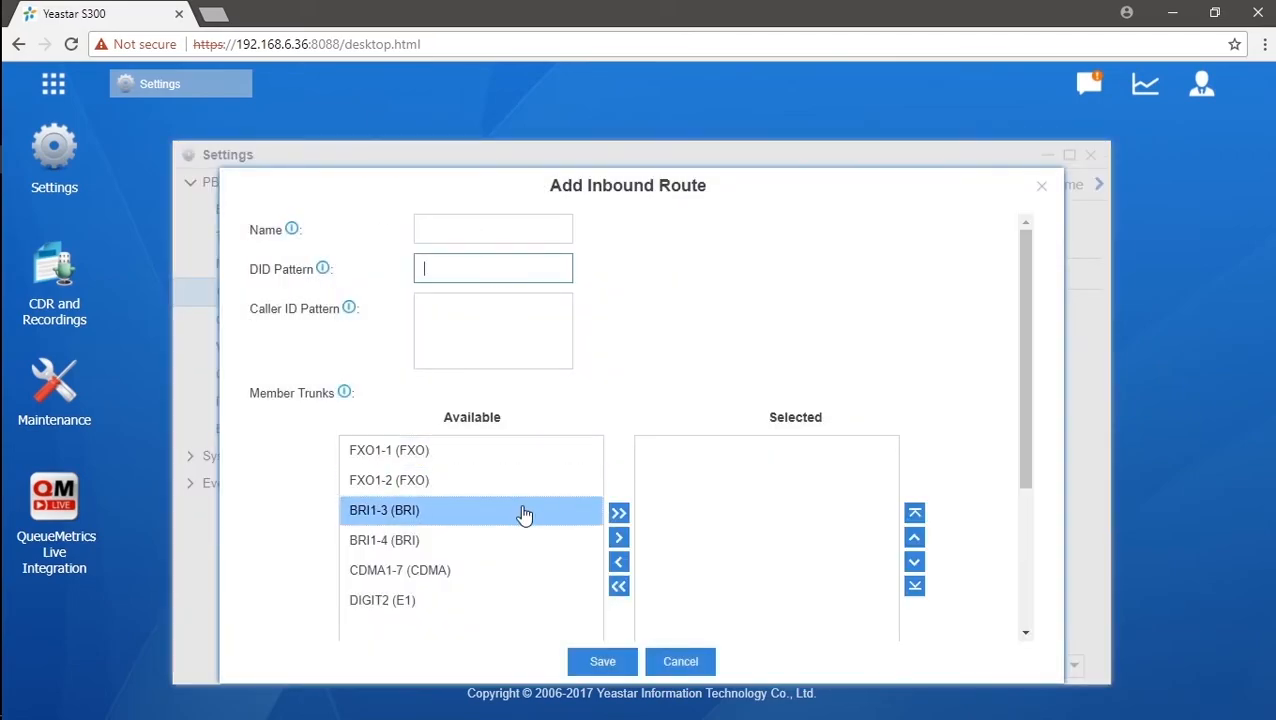
{"action": "left_click", "coordinate": [618, 537]}
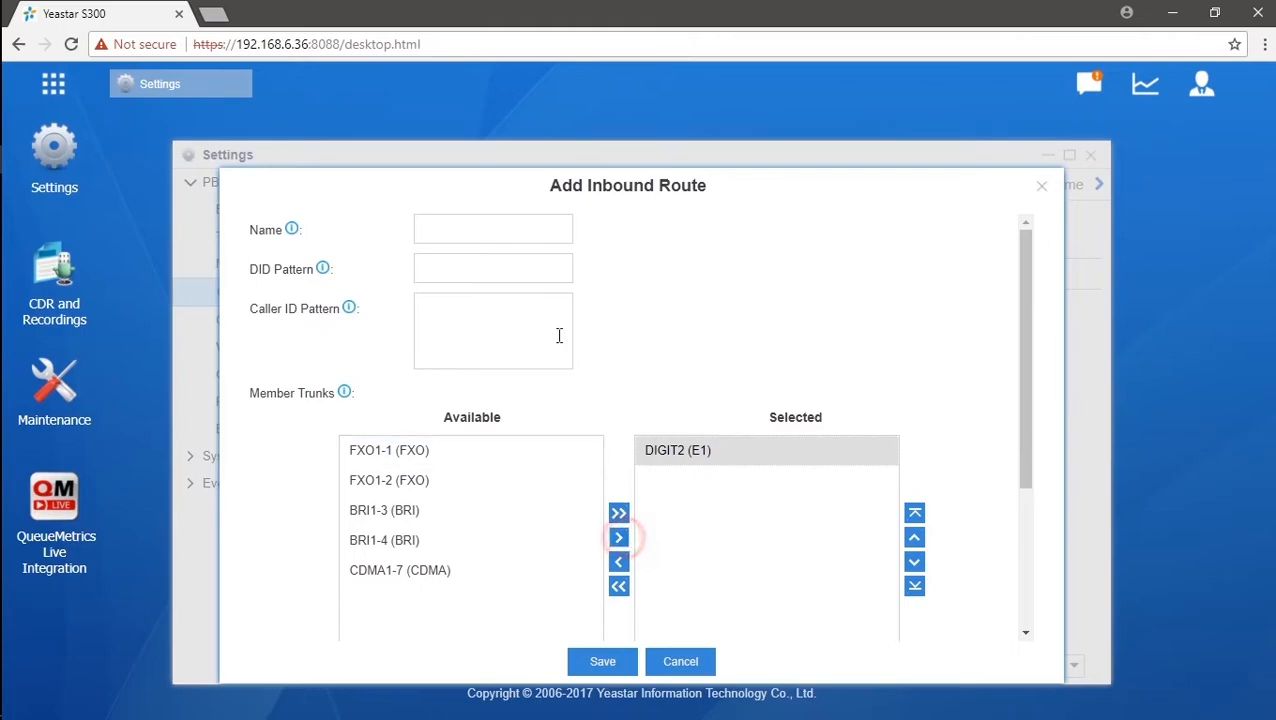
{"action": "type", "text": "333"}
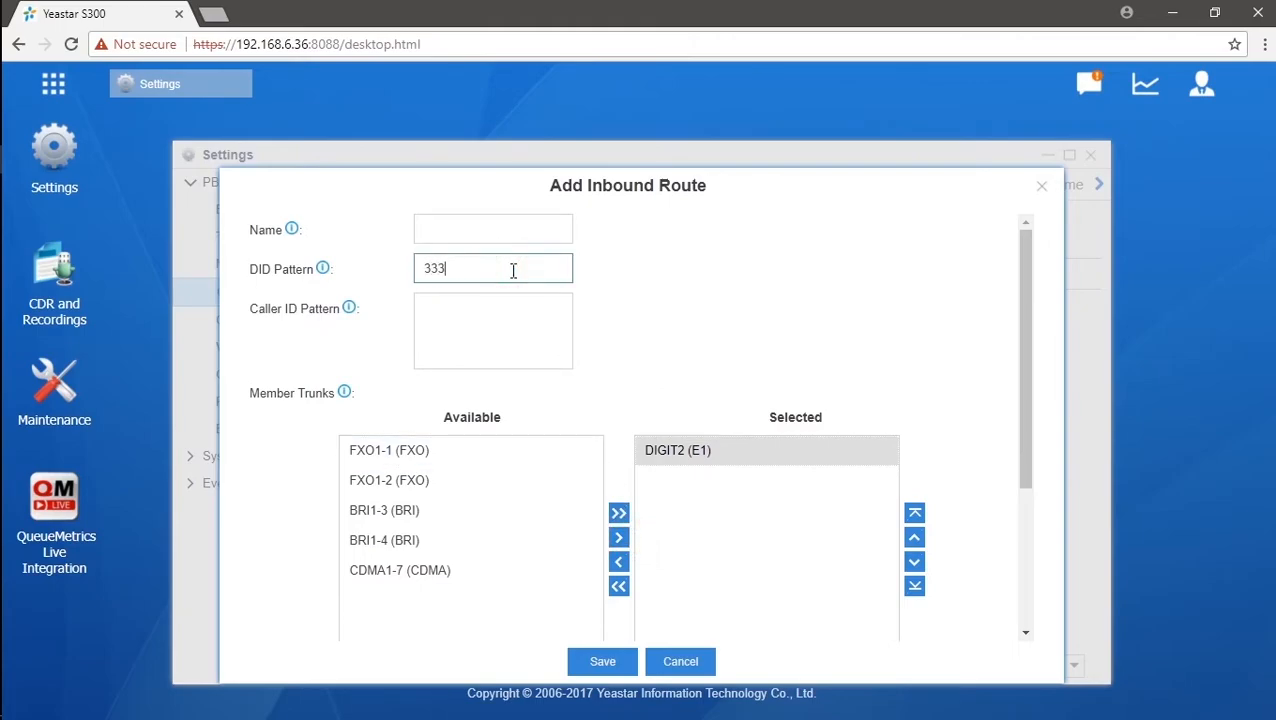
{"action": "type", "text": "444"}
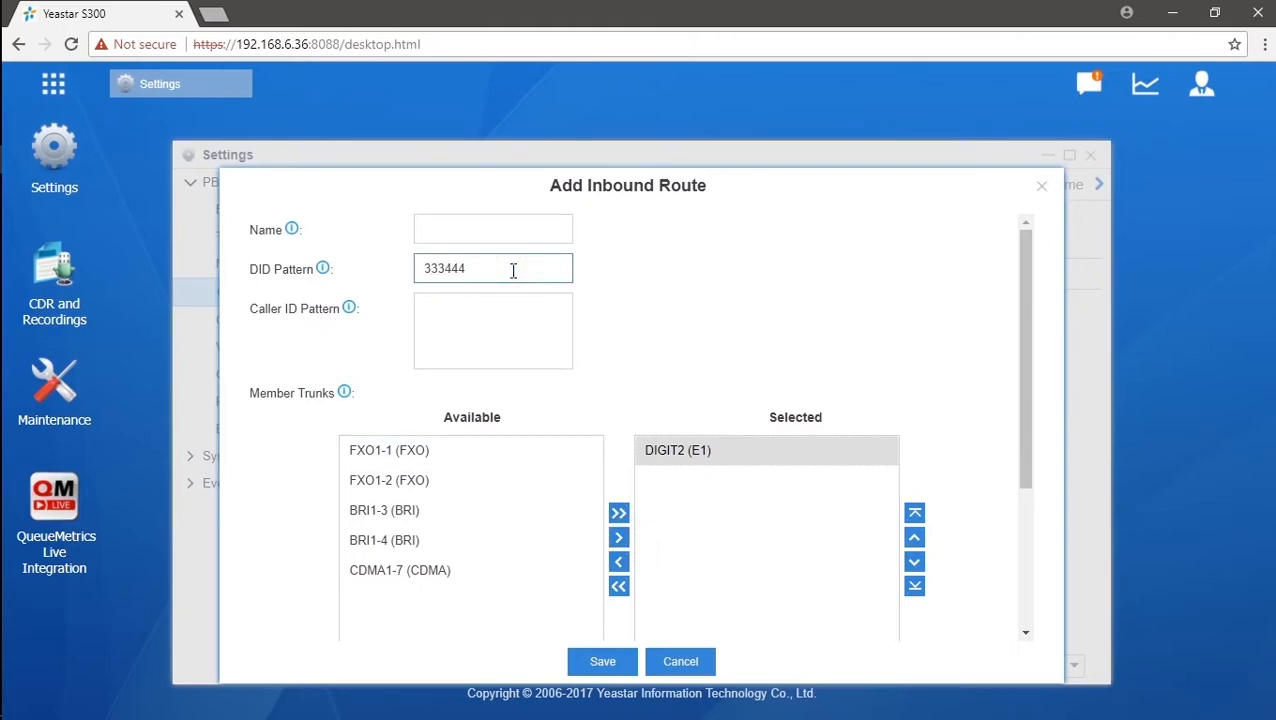
{"action": "scroll", "scroll_direction": "down", "scroll_amount": 3}
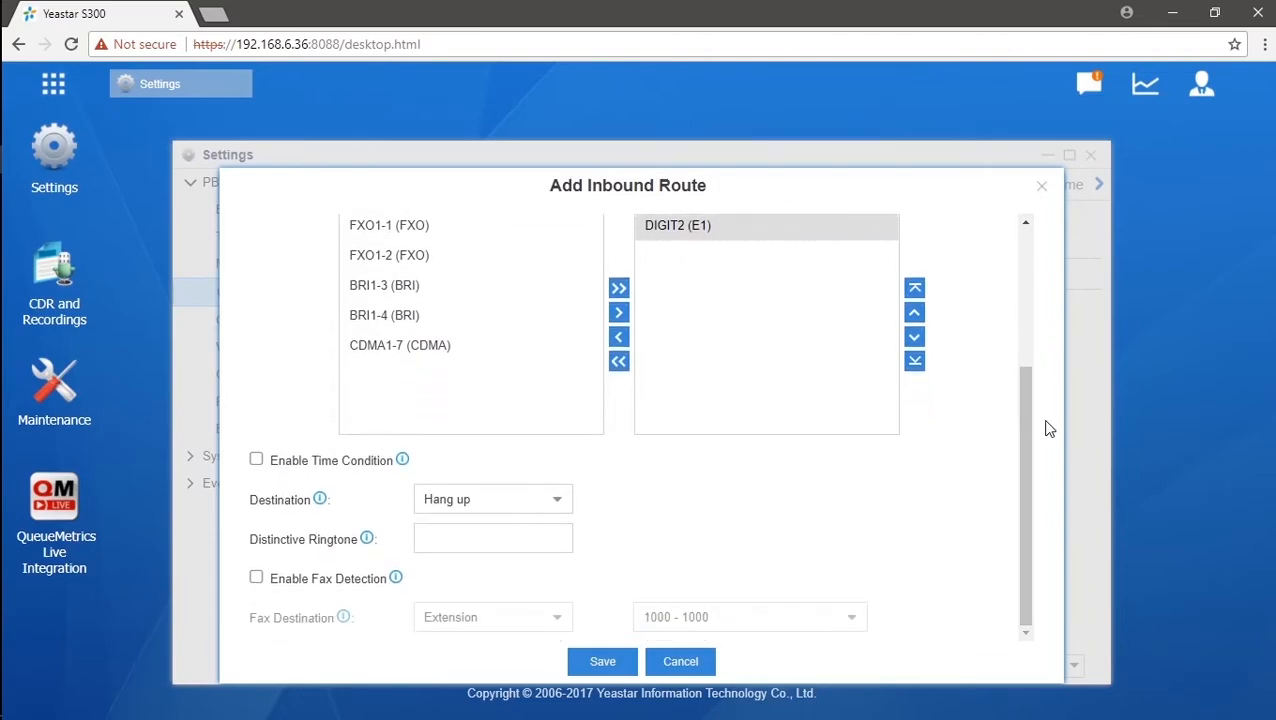
{"action": "left_click", "coordinate": [492, 499]}
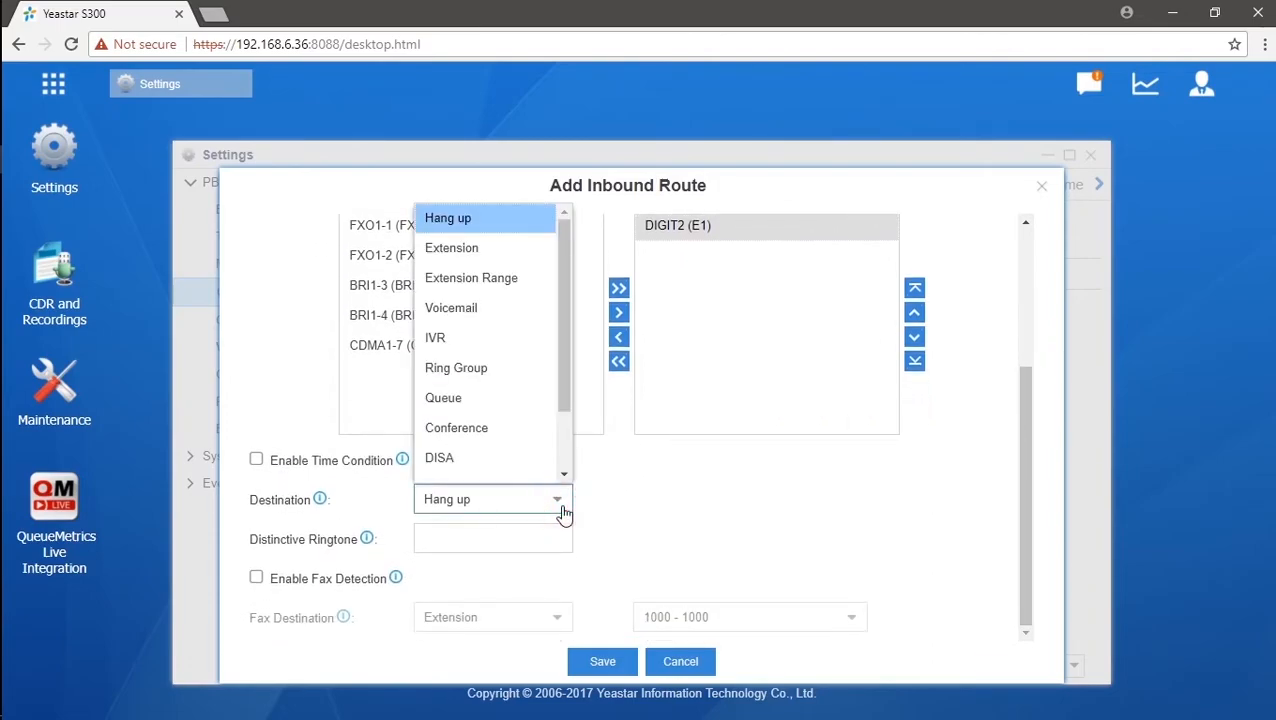
{"action": "mouse_move", "coordinate": [456, 368]}
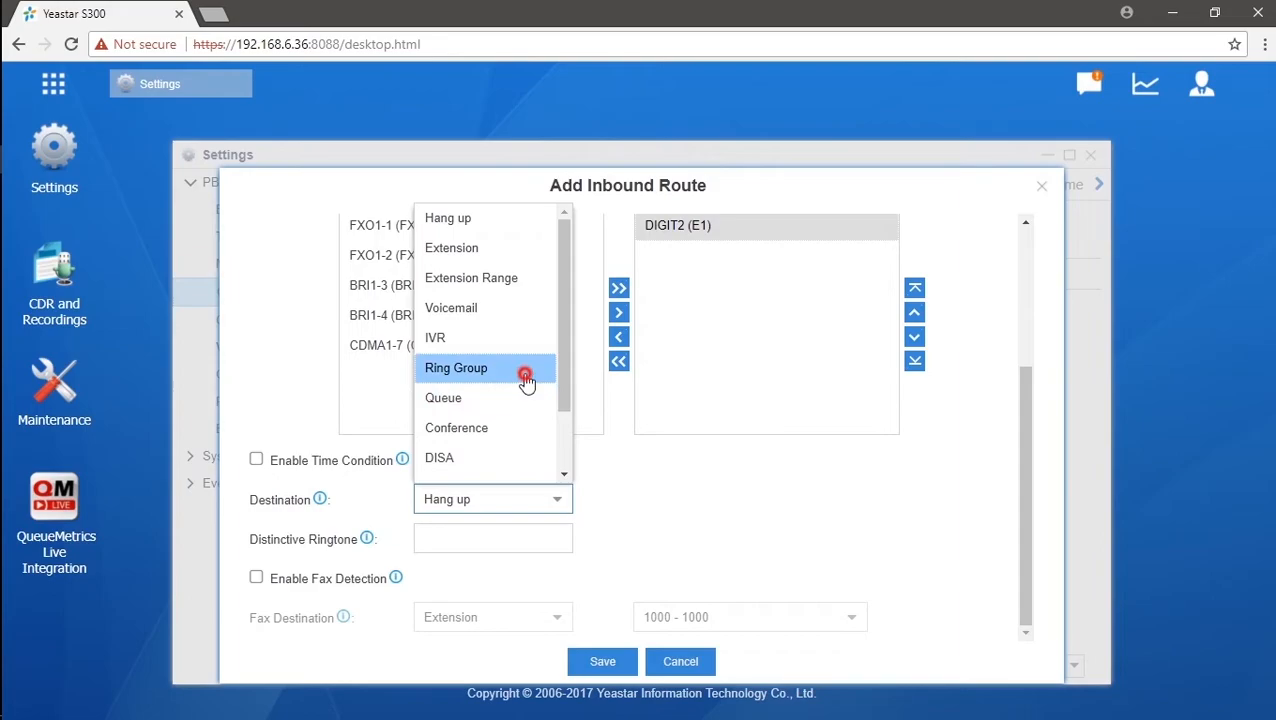
{"action": "left_click", "coordinate": [456, 368]}
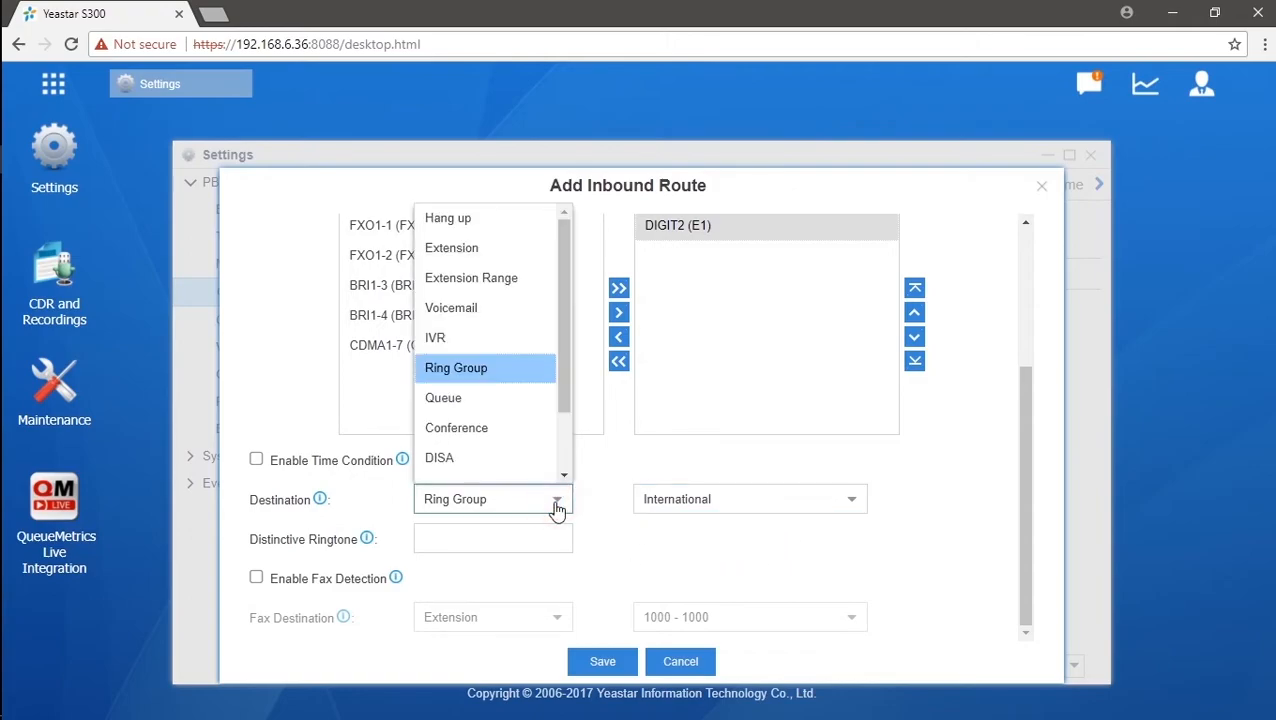
{"action": "mouse_move", "coordinate": [435, 337]}
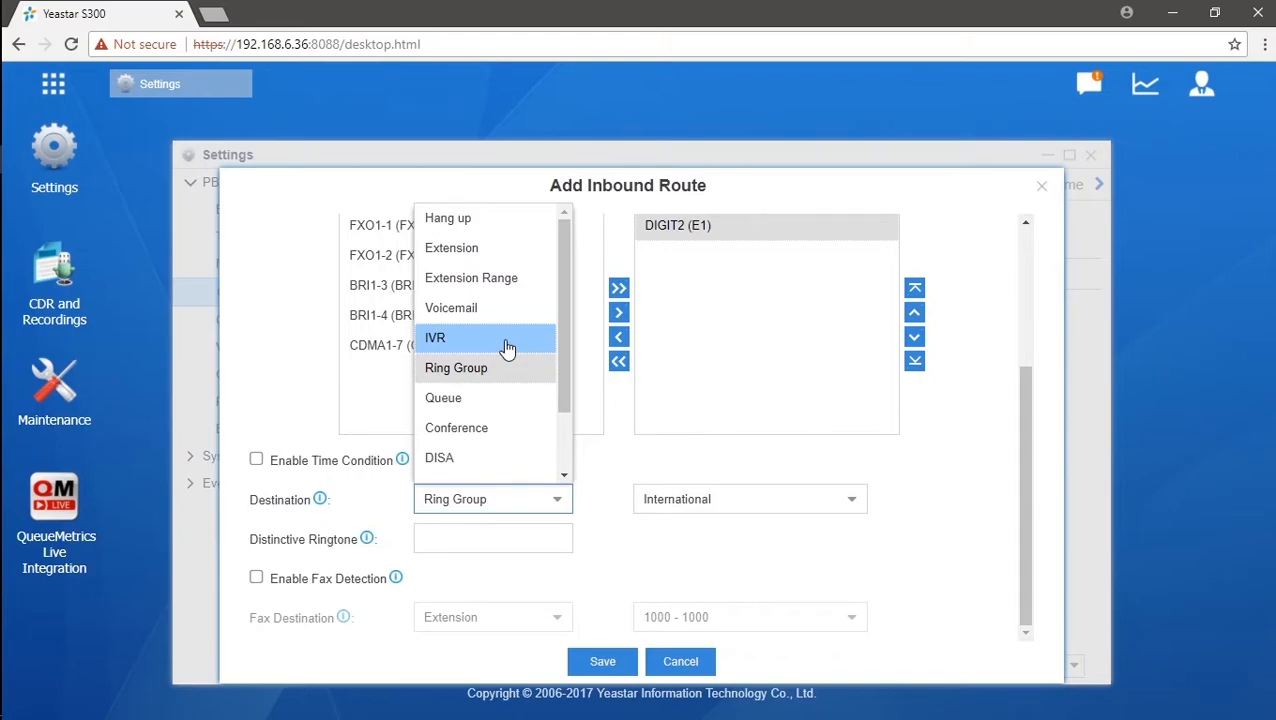
{"action": "left_click", "coordinate": [602, 661]}
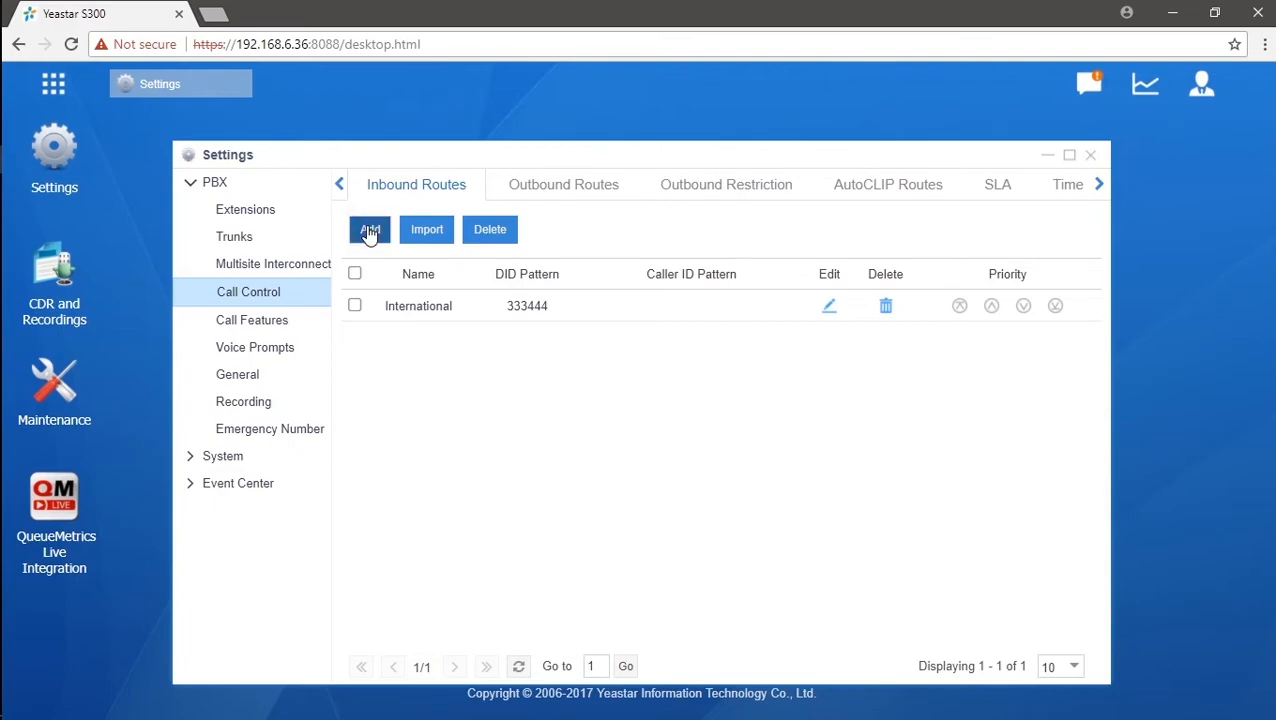
Add route to_extension with DID 111000, Extension destination and DIGIT2 (E1) trunk
{"action": "left_click", "coordinate": [369, 229]}
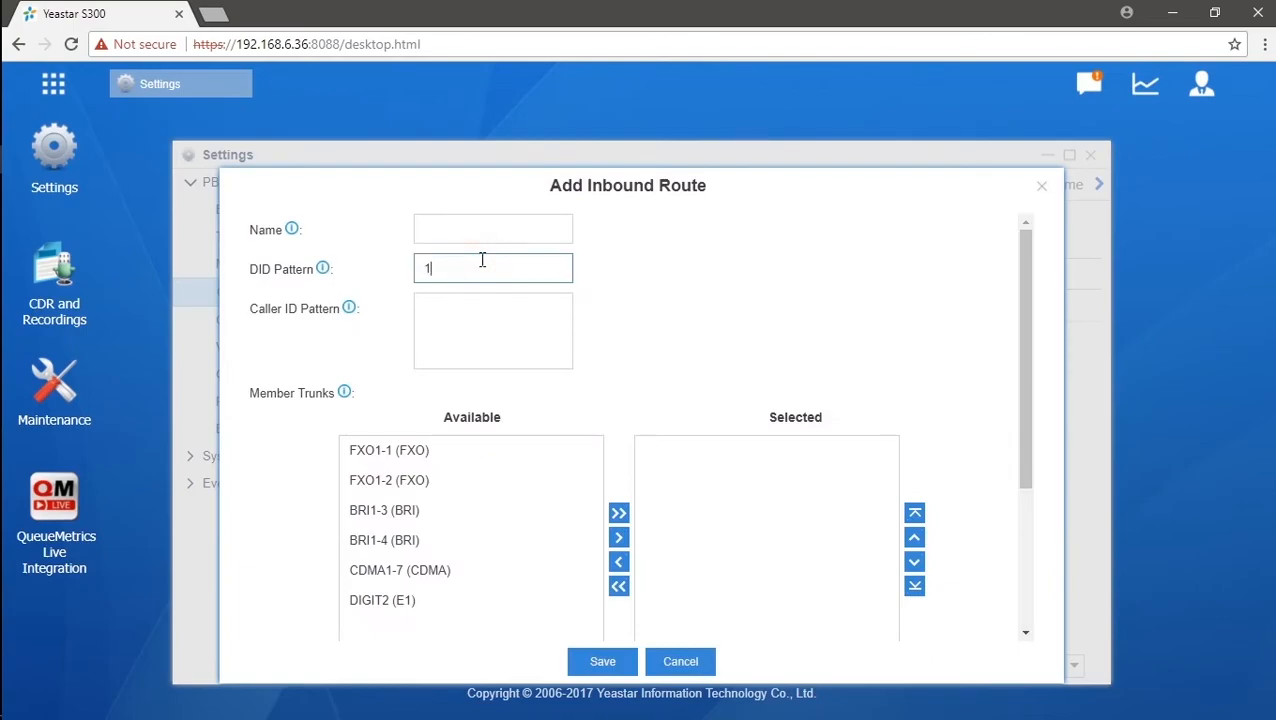
{"action": "type", "text": "11000"}
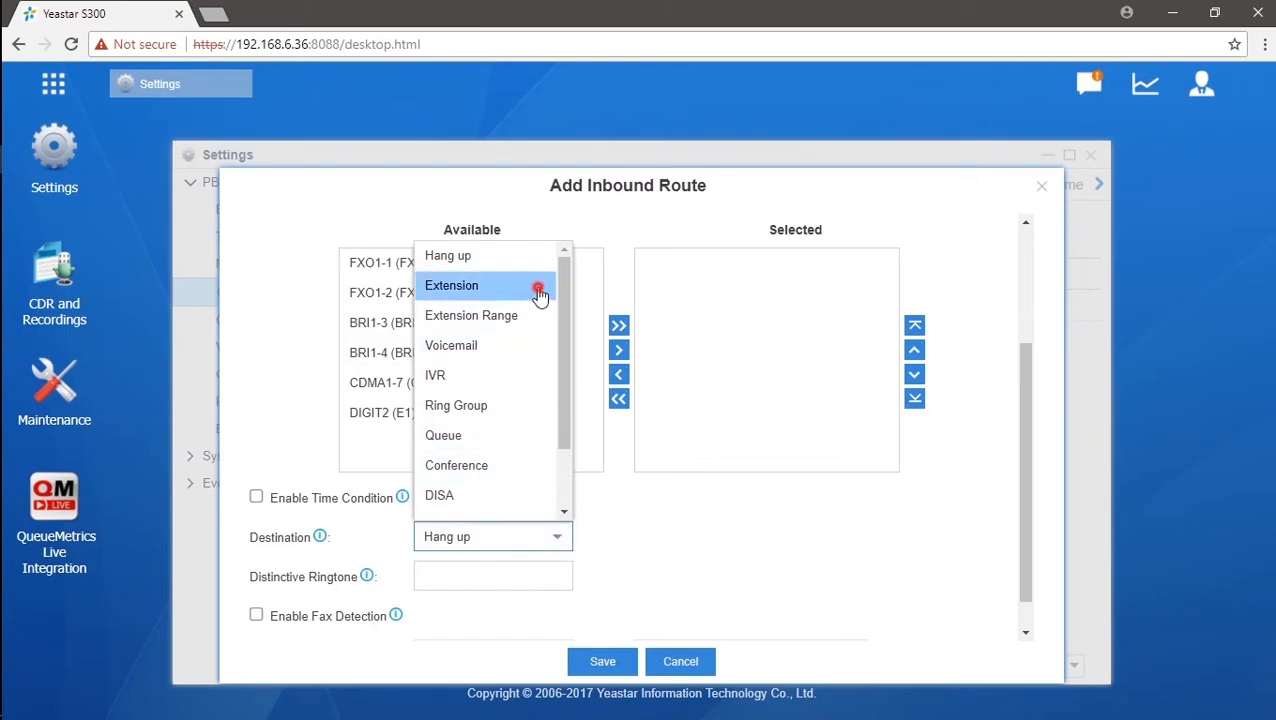
{"action": "left_click", "coordinate": [451, 285]}
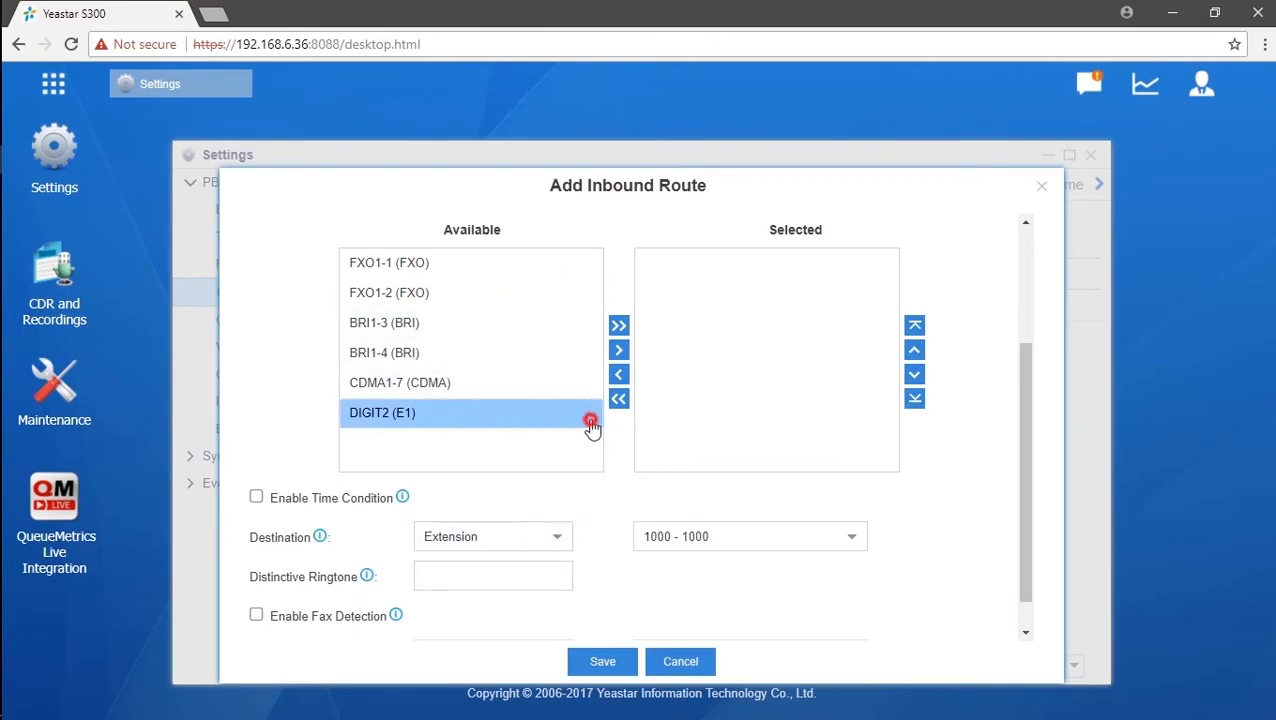
{"action": "left_click", "coordinate": [619, 350]}
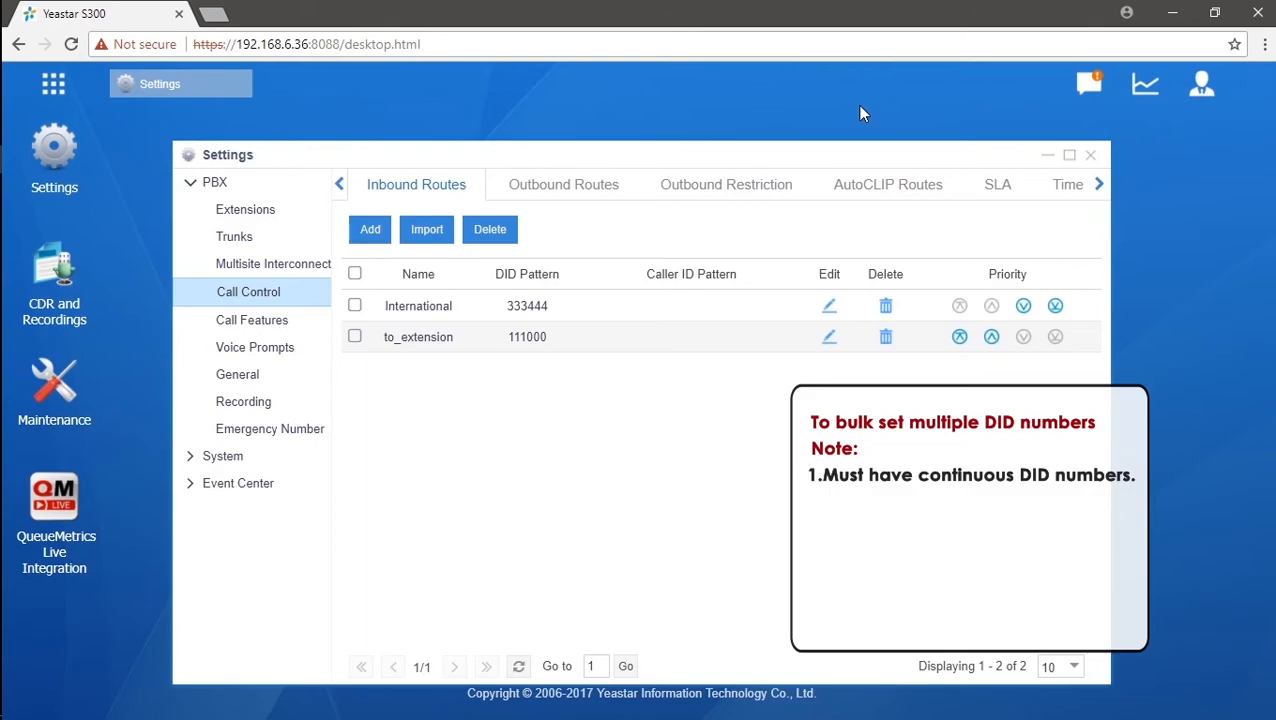
{"action": "mouse_move", "coordinate": [513, 219]}
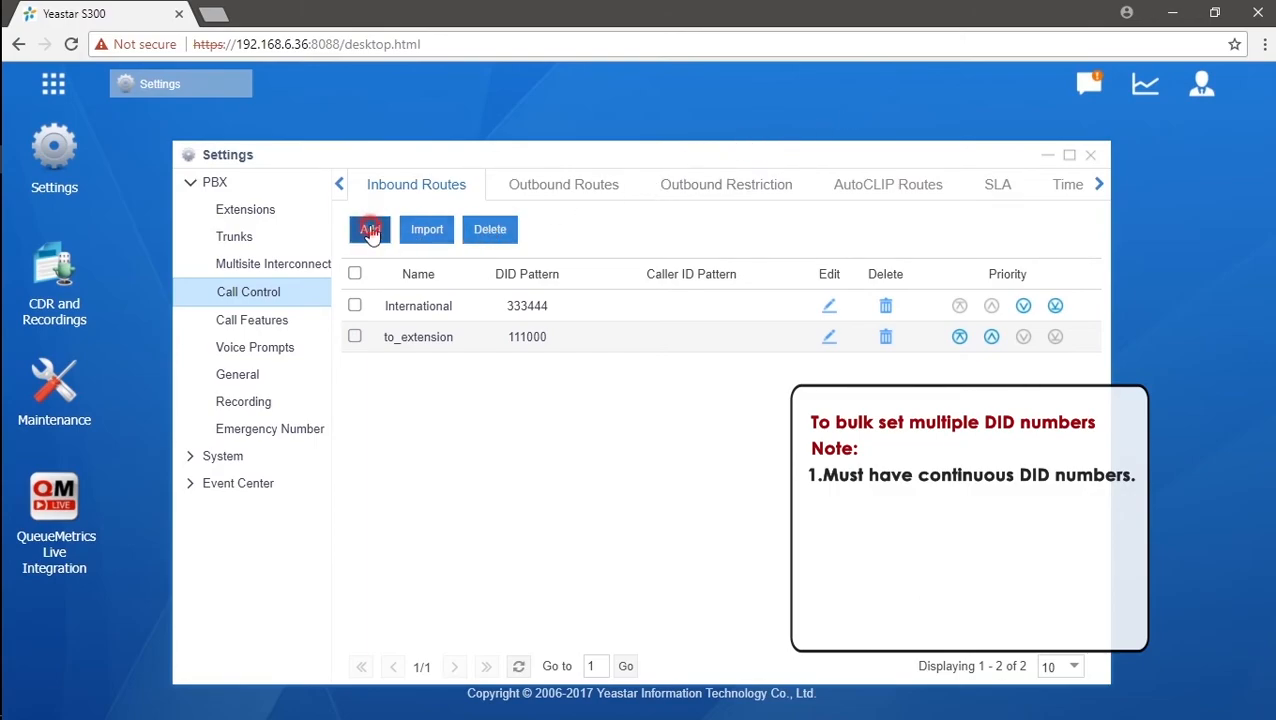
{"action": "left_click", "coordinate": [369, 229]}
{"action": "type", "text": "Multiple"}
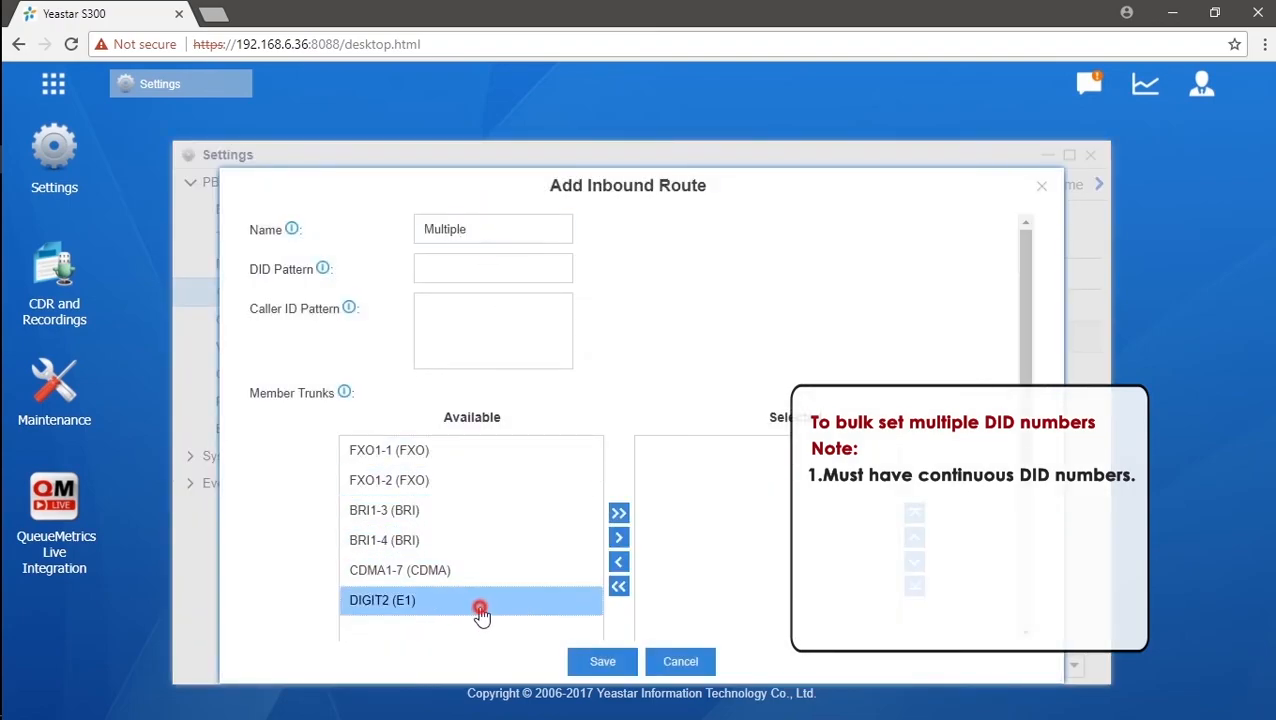
{"action": "left_click", "coordinate": [618, 537]}
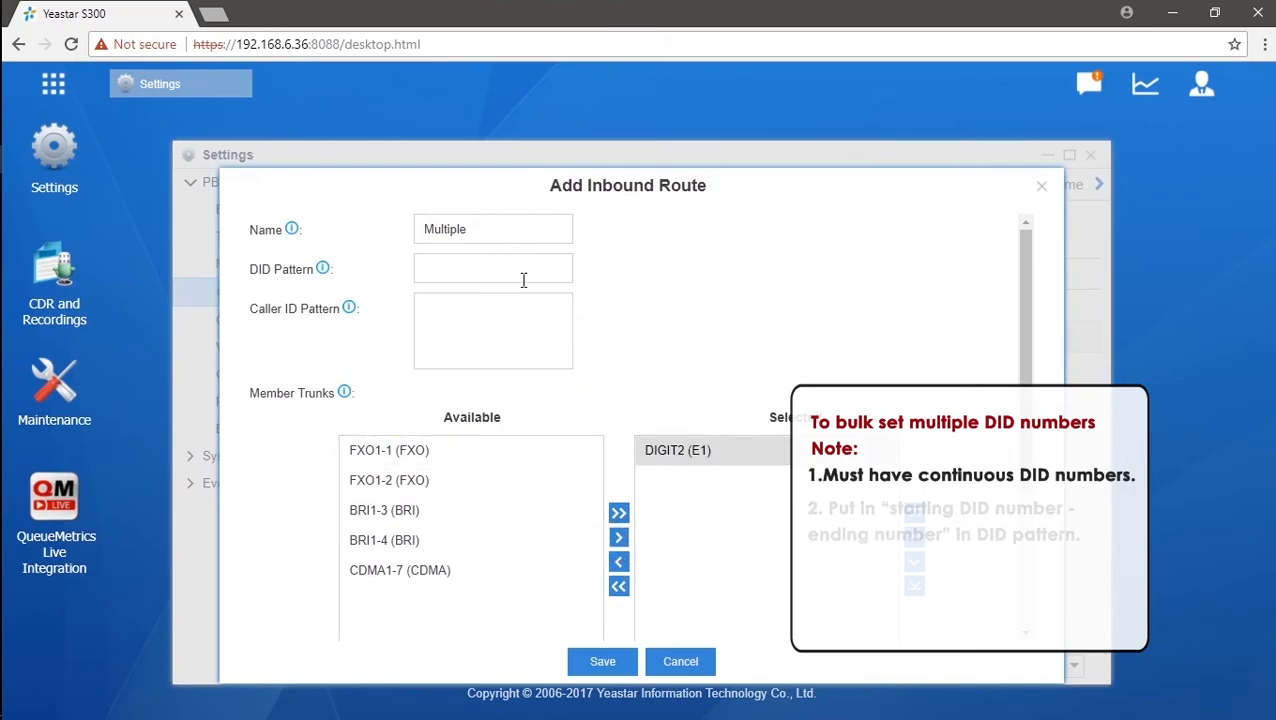
{"action": "type", "text": "55501-"}
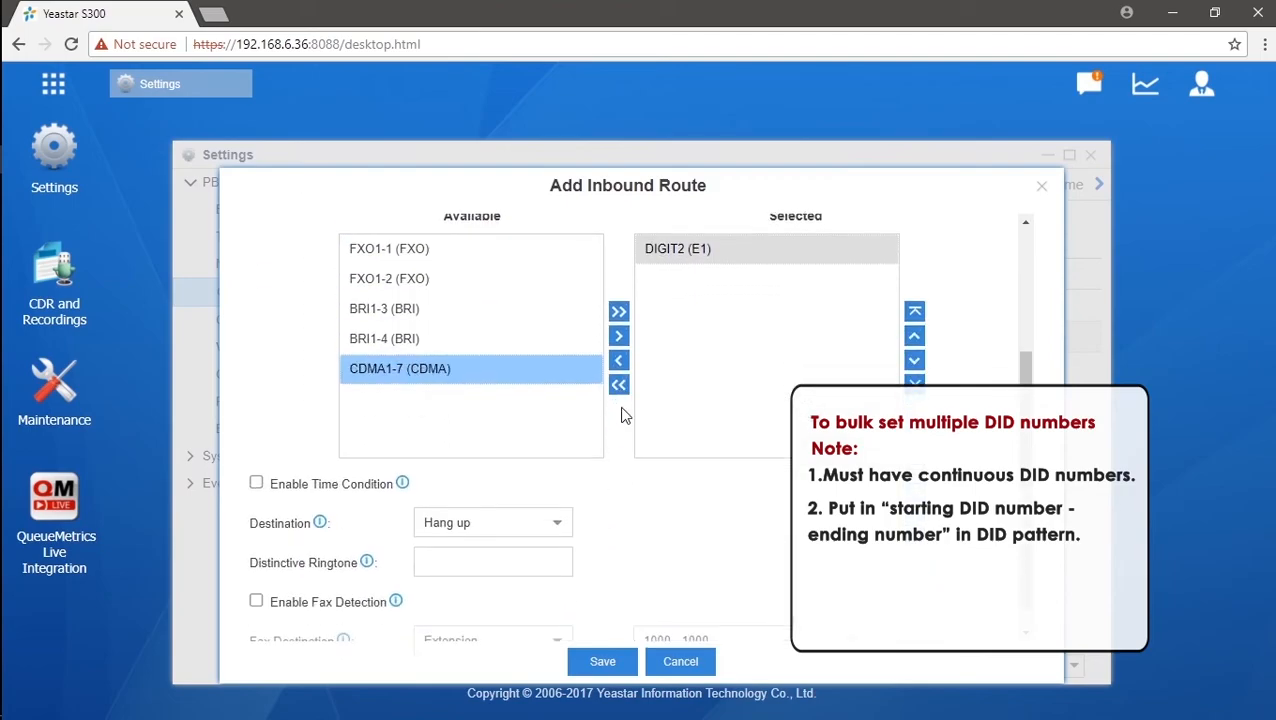
{"action": "left_click", "coordinate": [491, 522]}
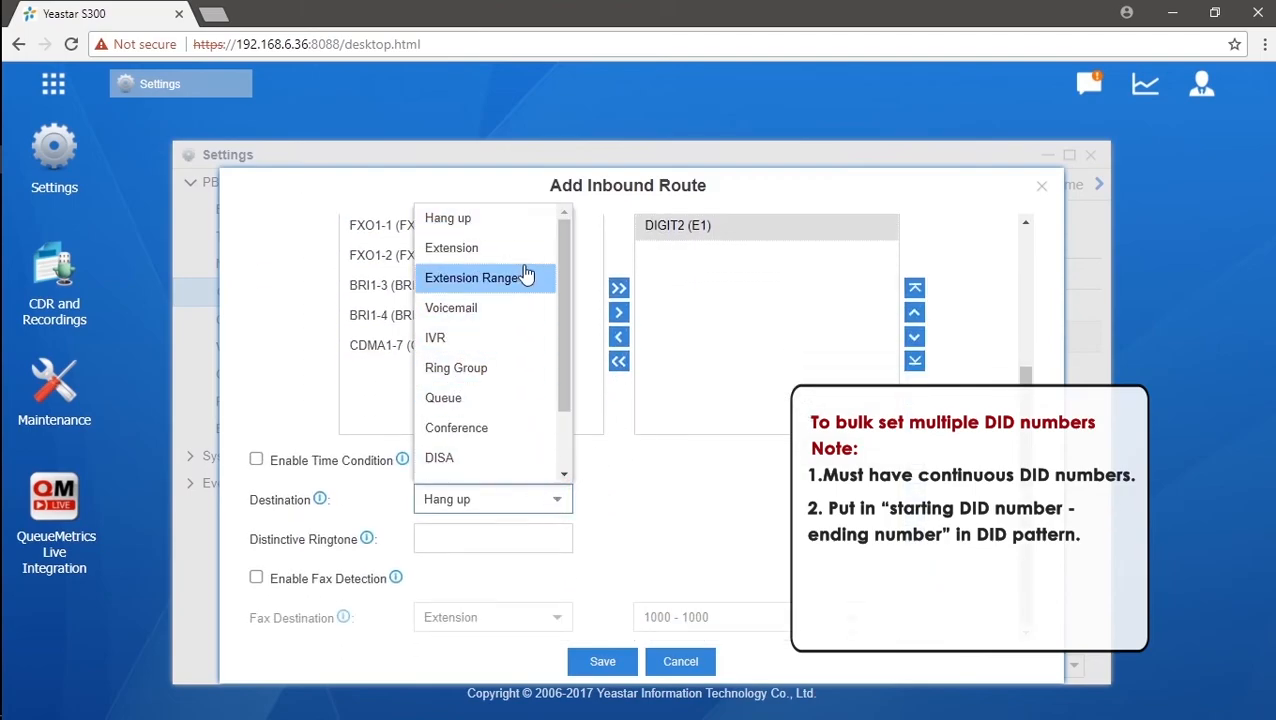
{"action": "left_click", "coordinate": [472, 278]}
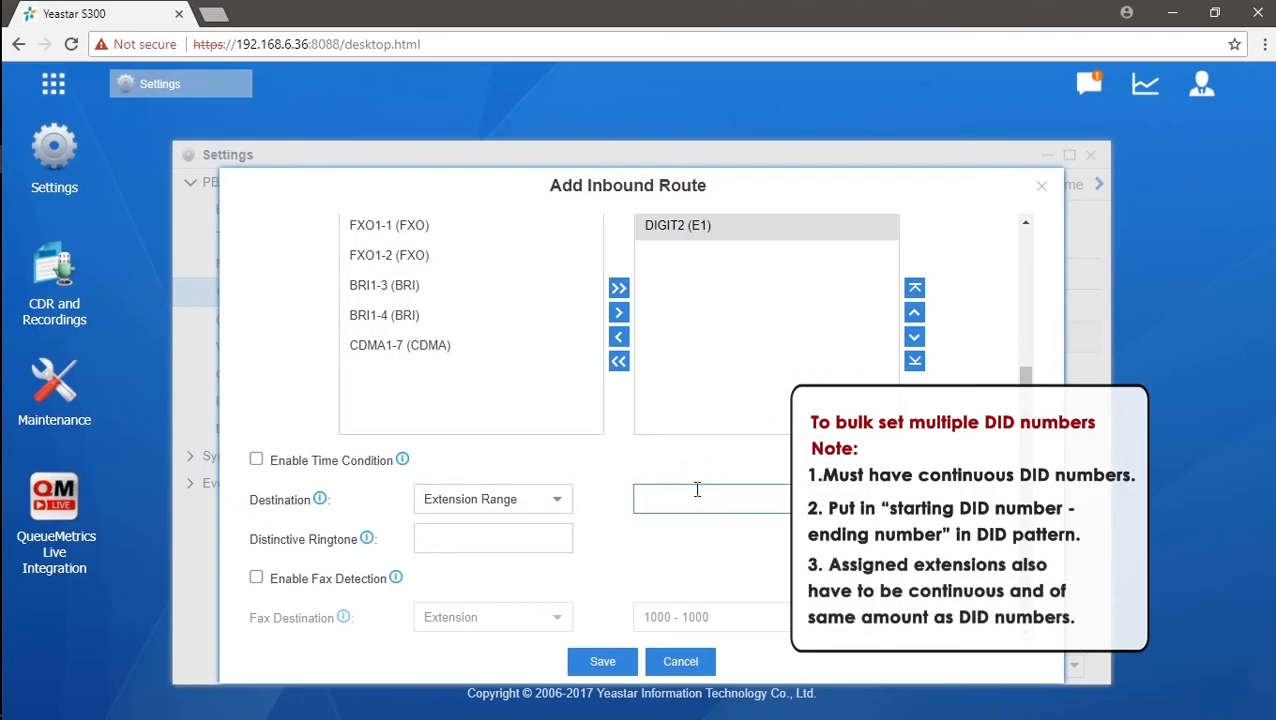
{"action": "type", "text": "1001-"}
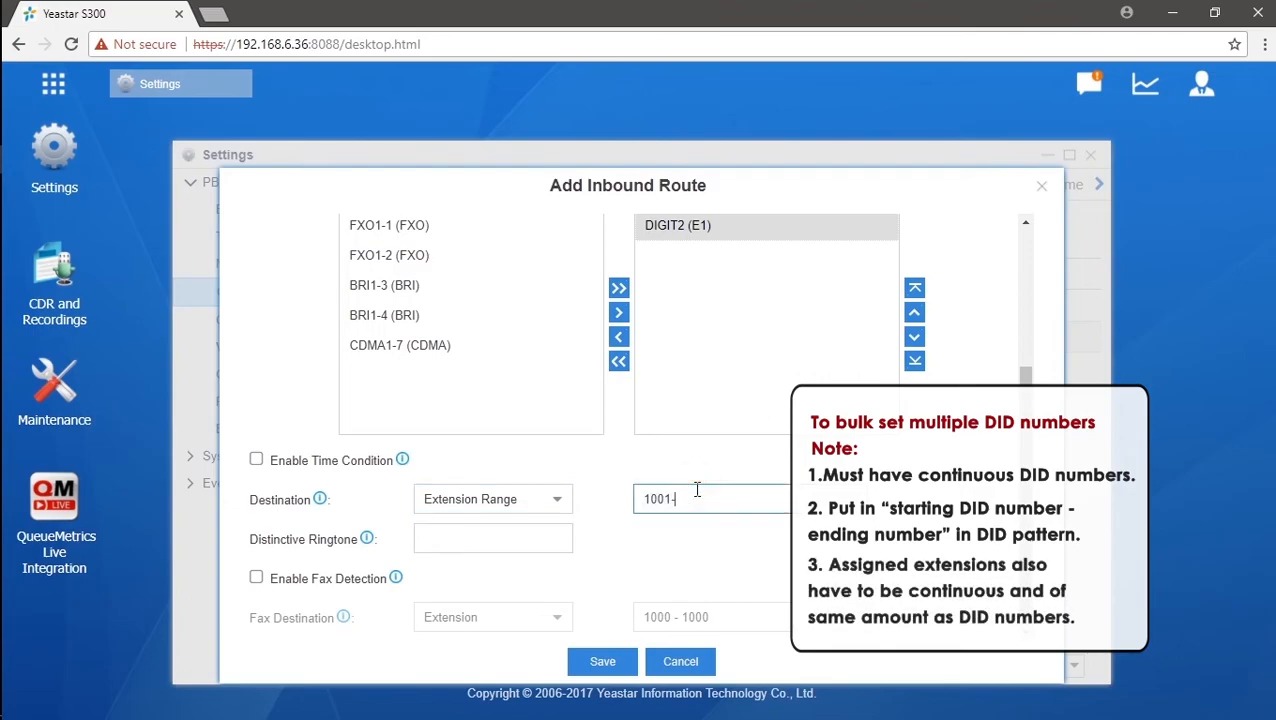
{"action": "type", "text": "103"}
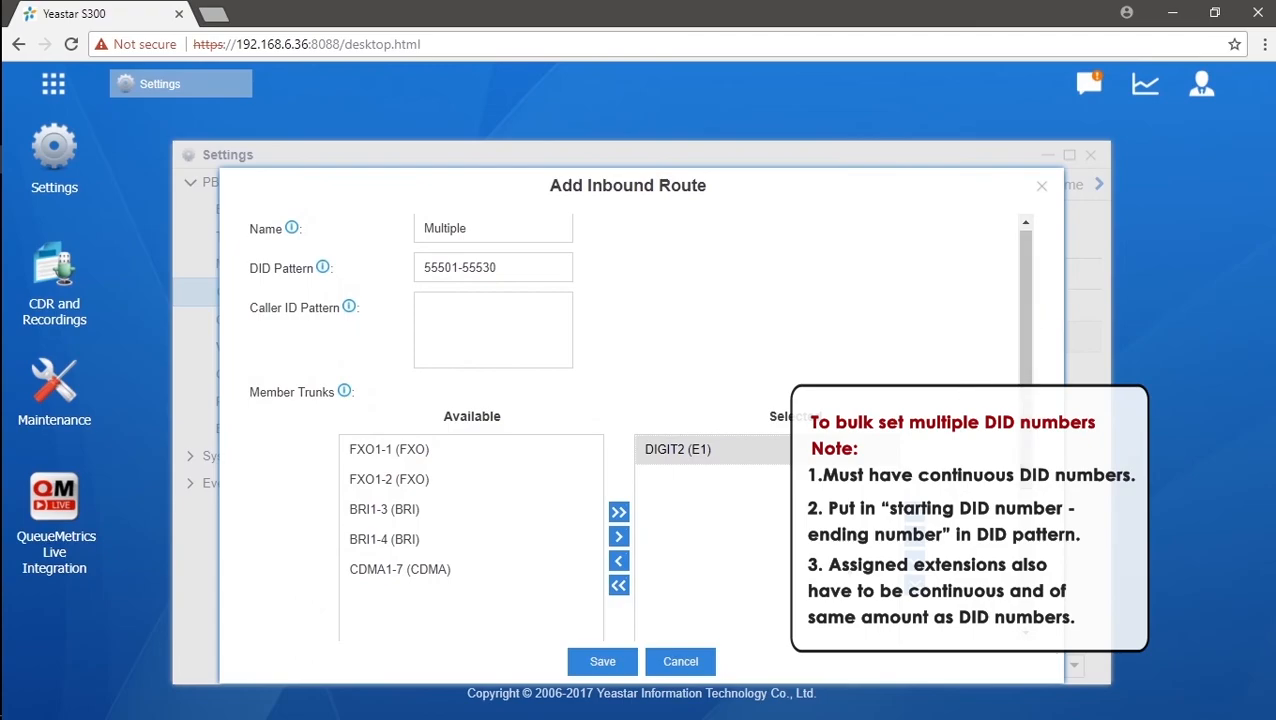
{"action": "left_click", "coordinate": [602, 661]}
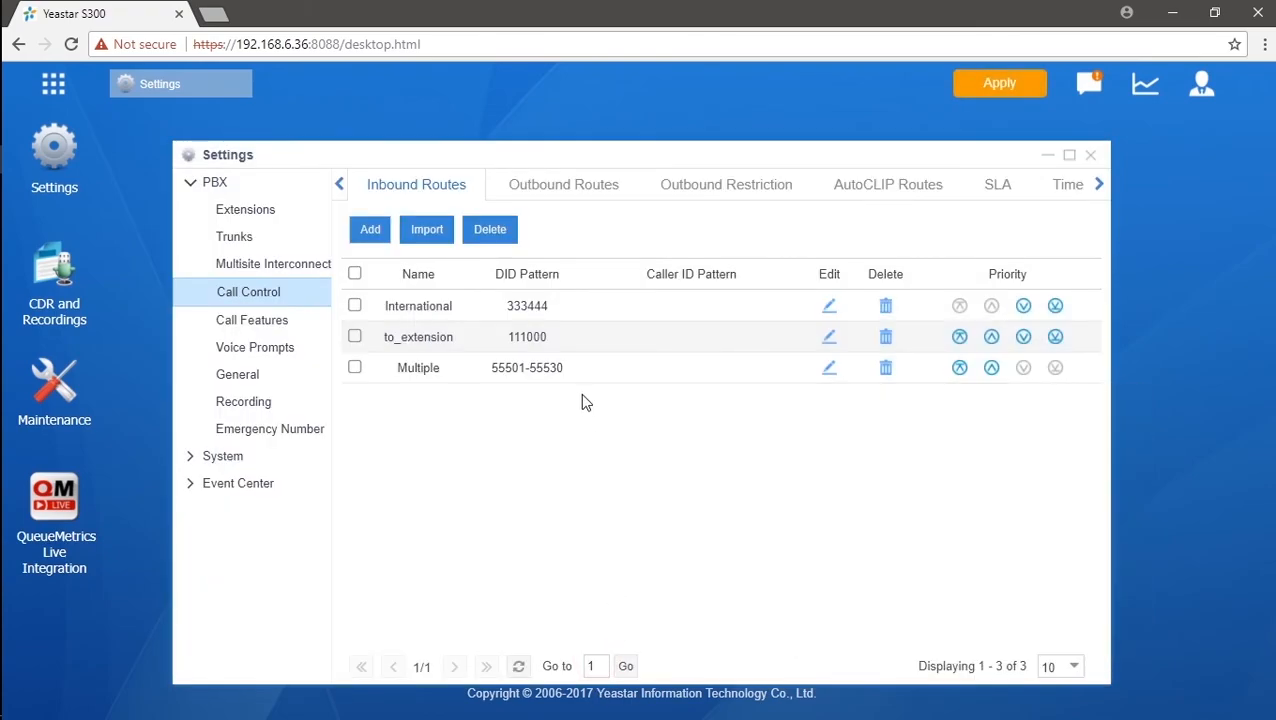
{"action": "mouse_move", "coordinate": [787, 285]}
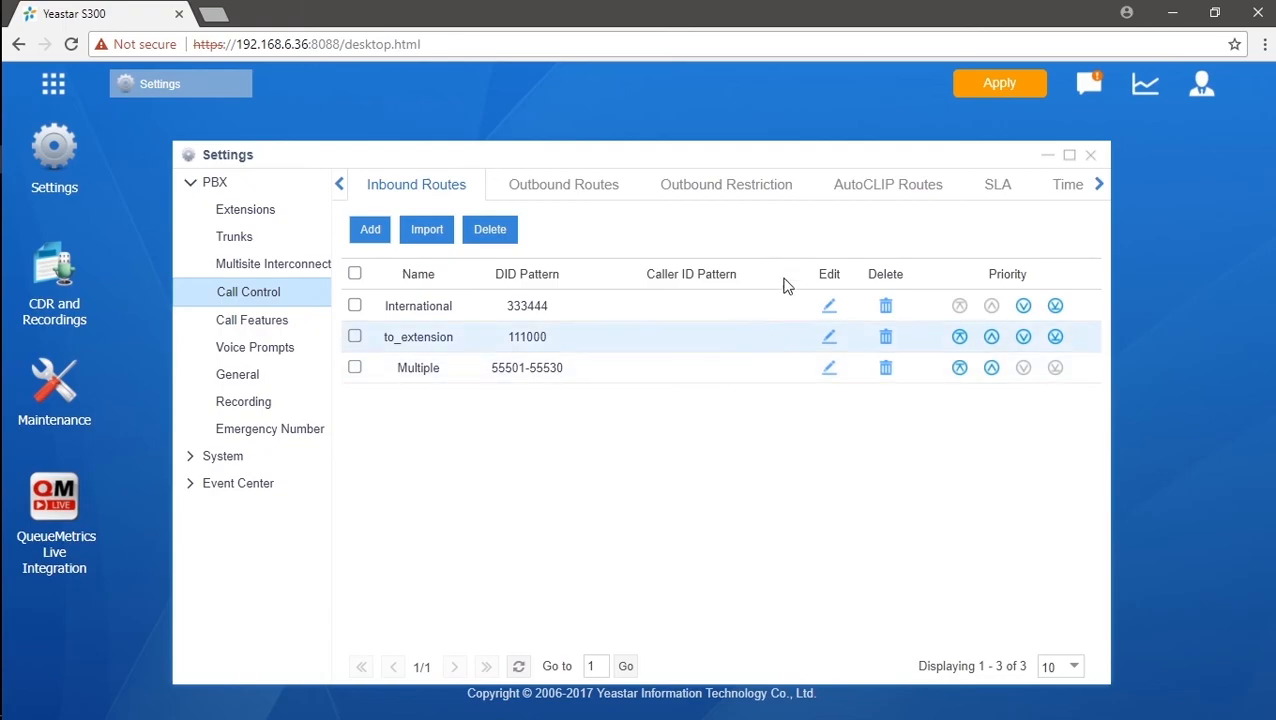